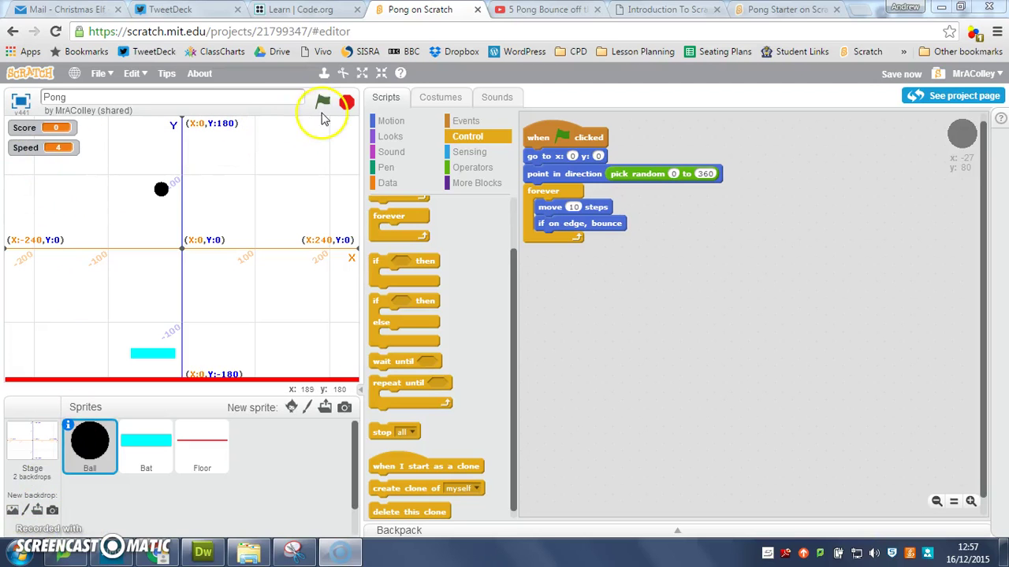
# - Run the game twice to watch the ball bounce, then stop it
pyautogui.click(323, 103)
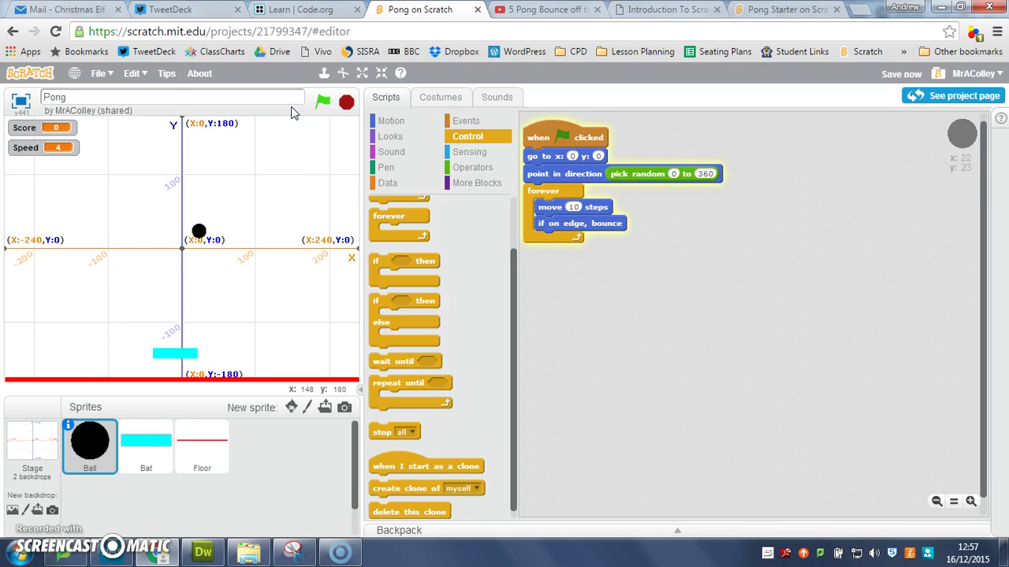
pyautogui.click(346, 103)
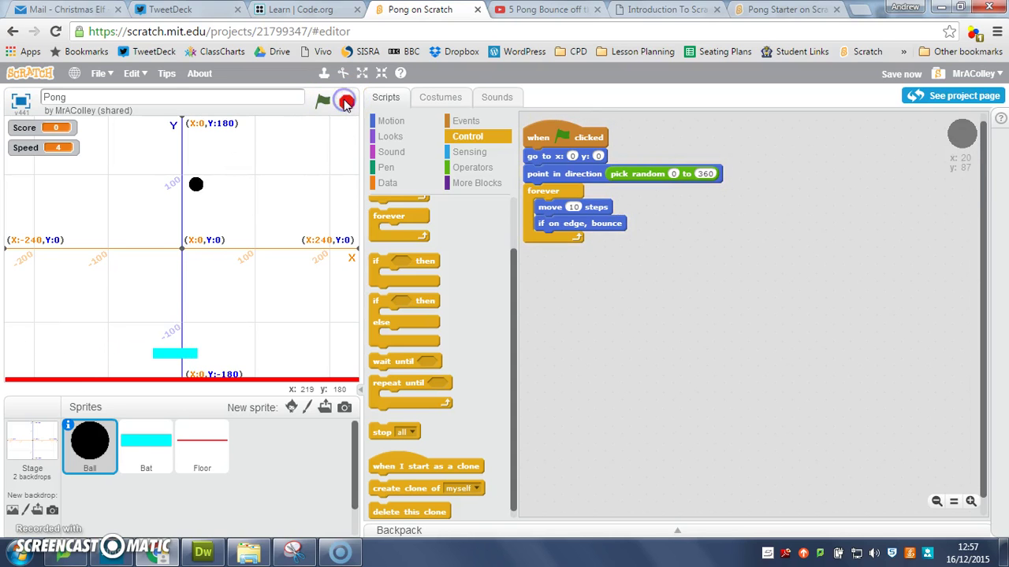
pyautogui.click(323, 101)
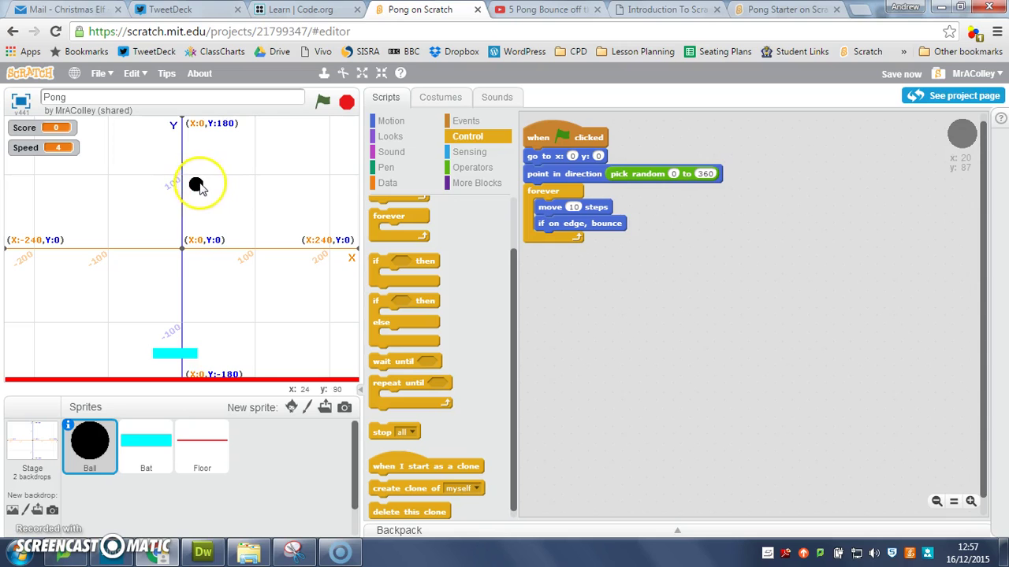
pyautogui.moveTo(182, 359)
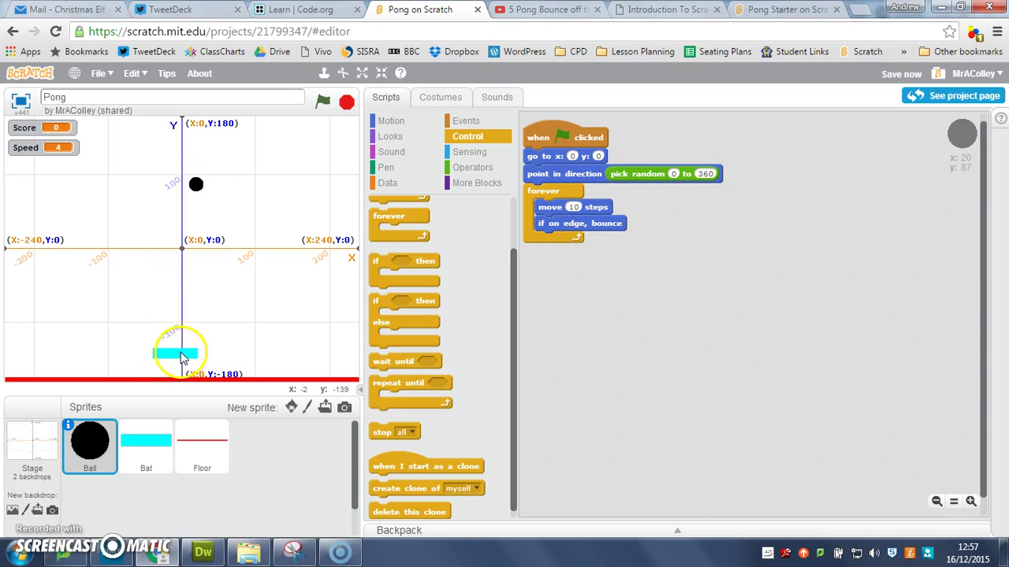
pyautogui.moveTo(686, 261)
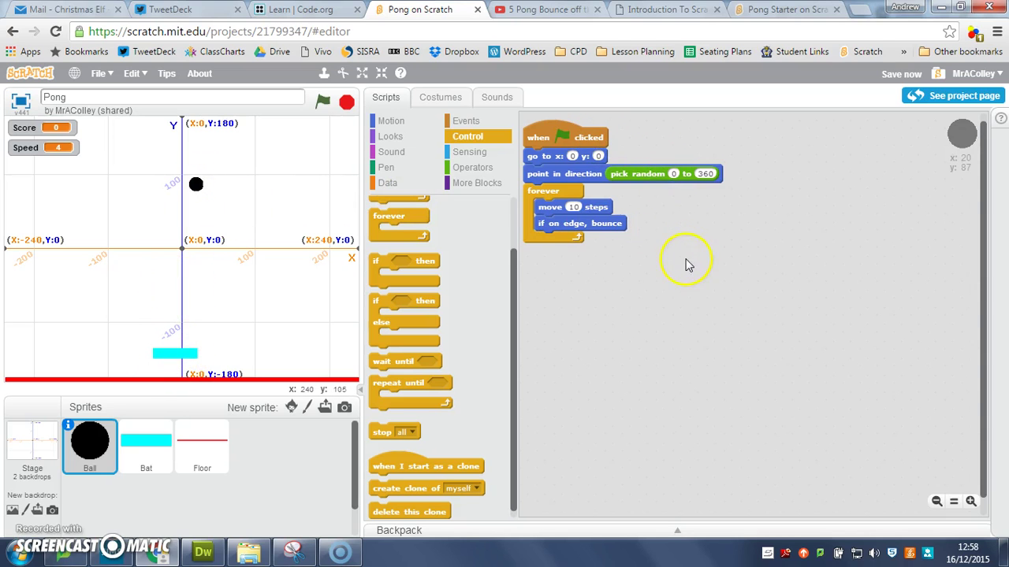
# - Build a new green-flag script with a forever loop holding an empty if-then
pyautogui.scroll(3)
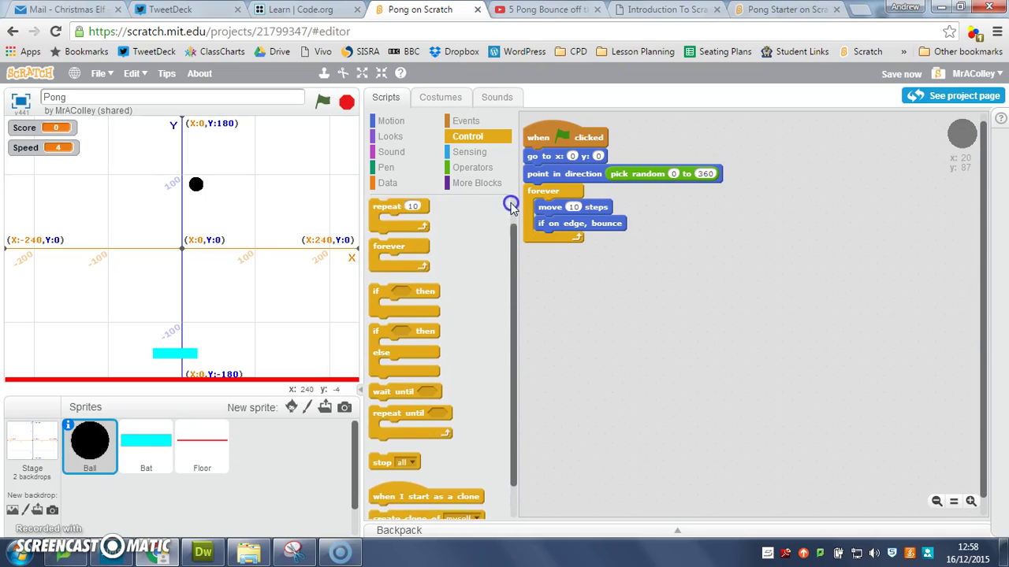
pyautogui.click(466, 120)
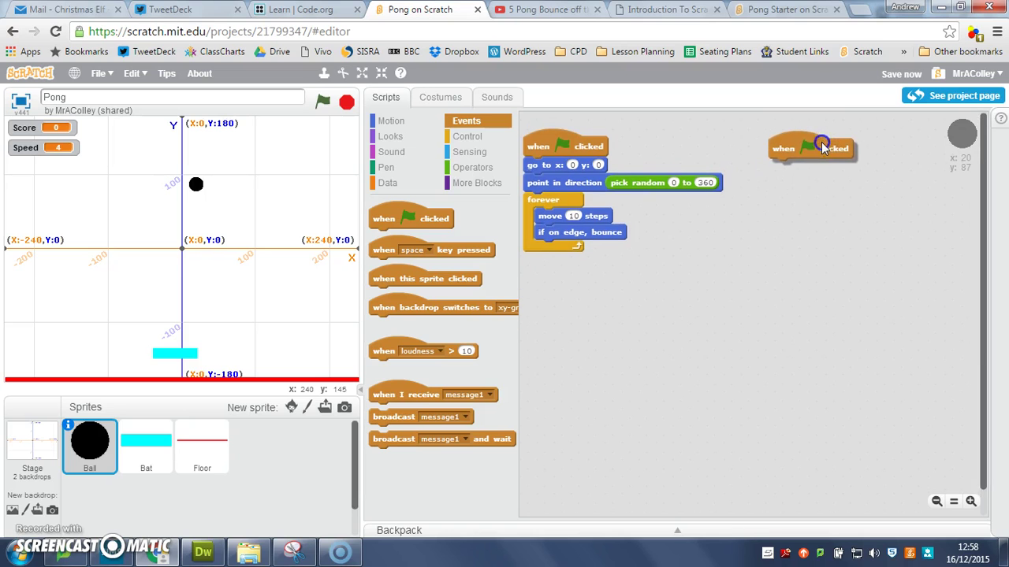
pyautogui.click(466, 136)
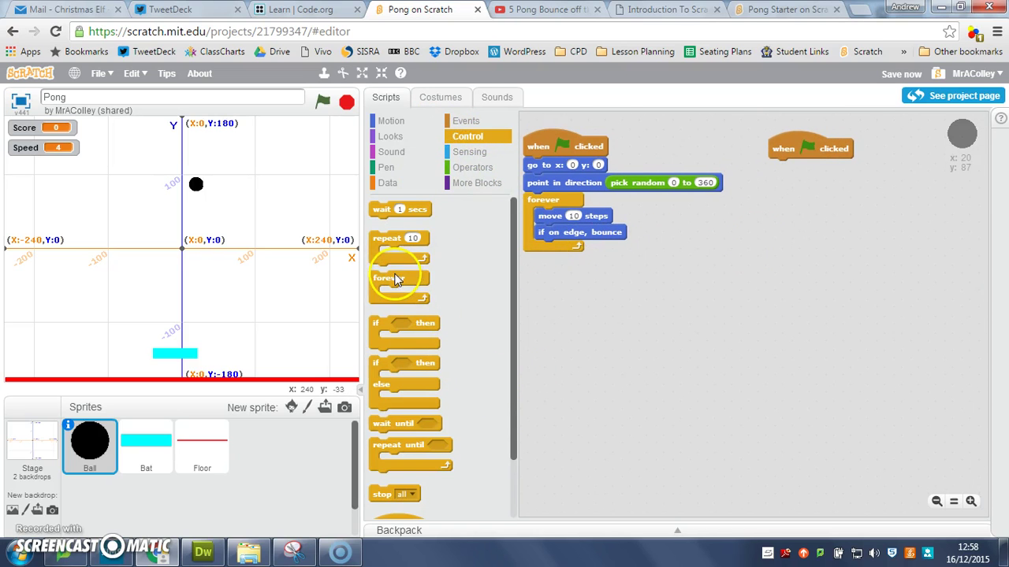
pyautogui.moveTo(398, 278); pyautogui.dragTo(729, 298)
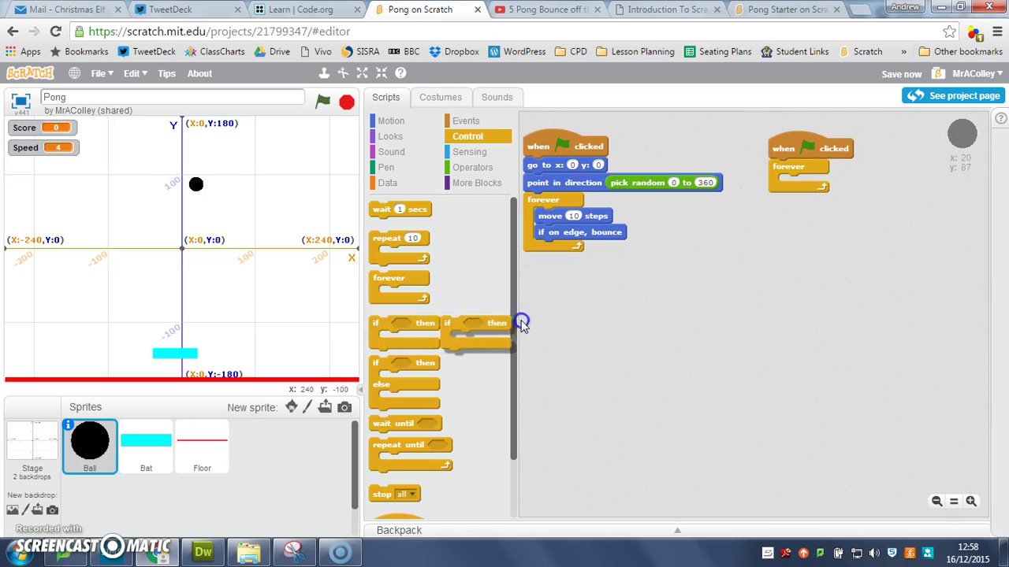
pyautogui.moveTo(473, 323); pyautogui.dragTo(851, 197)
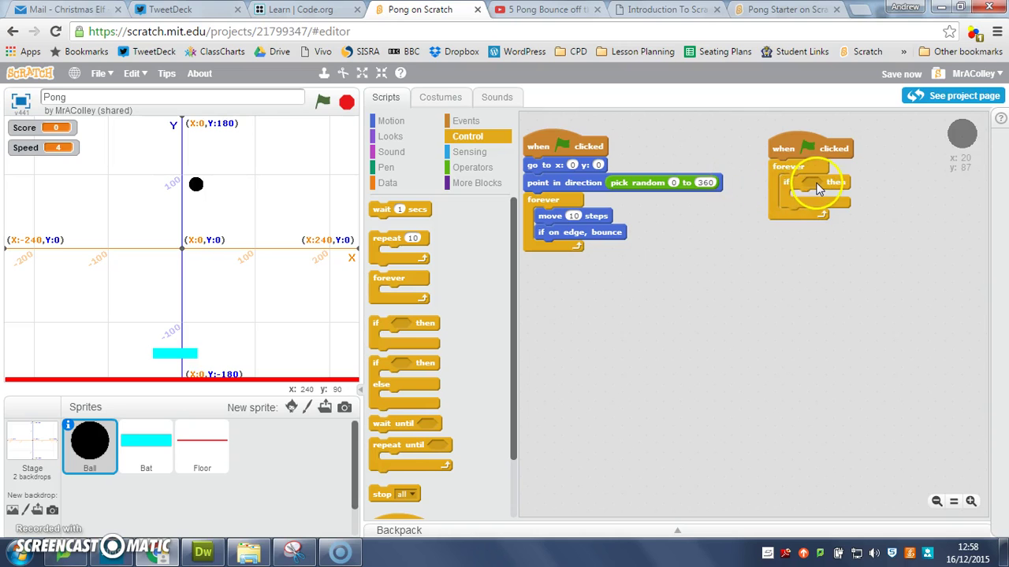
pyautogui.moveTo(542, 303)
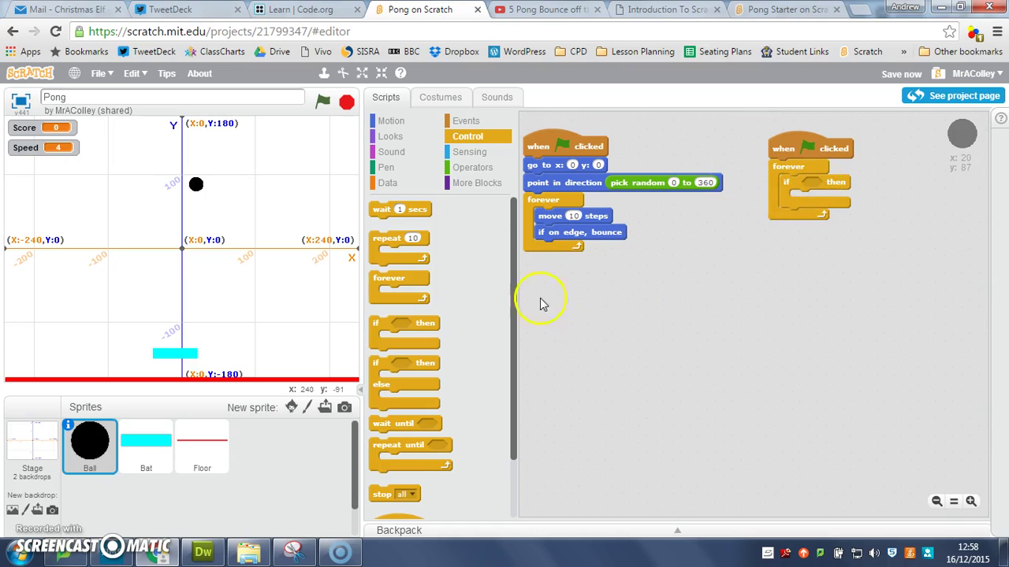
pyautogui.moveTo(469, 151)
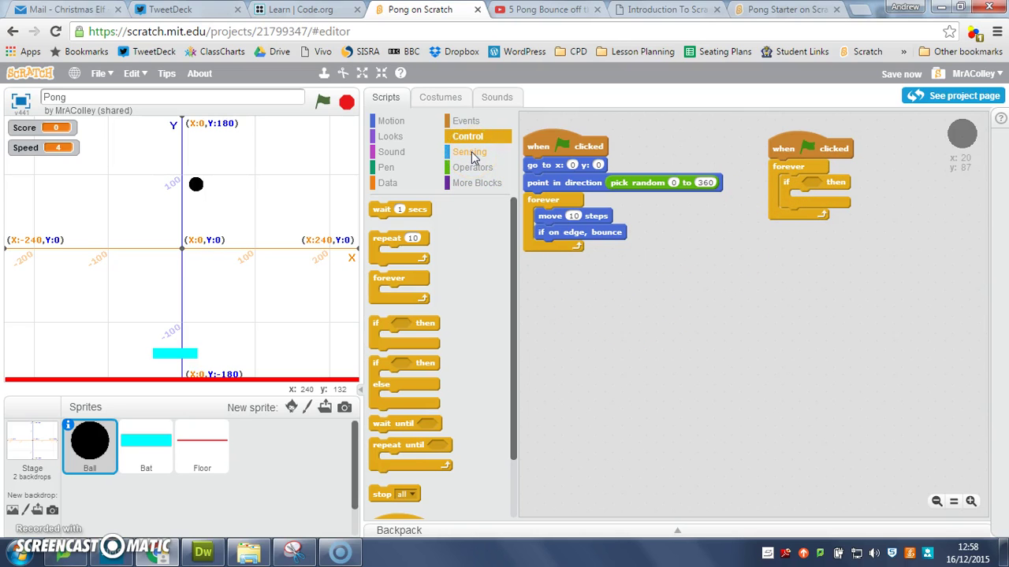
# - Insert a 'touching' sensing condition into the if block and set it to Bat
pyautogui.click(469, 151)
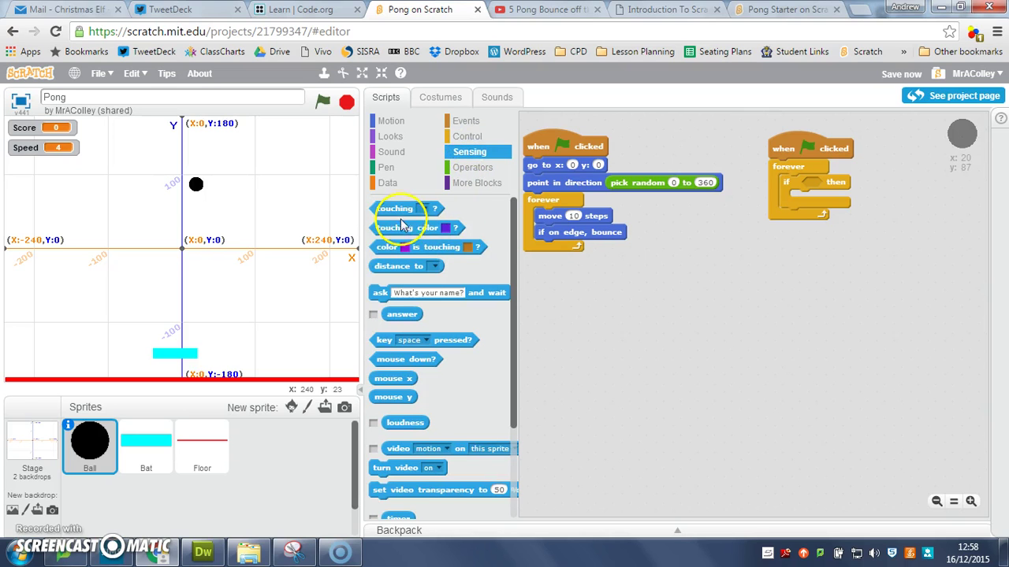
pyautogui.moveTo(399, 208); pyautogui.dragTo(579, 264)
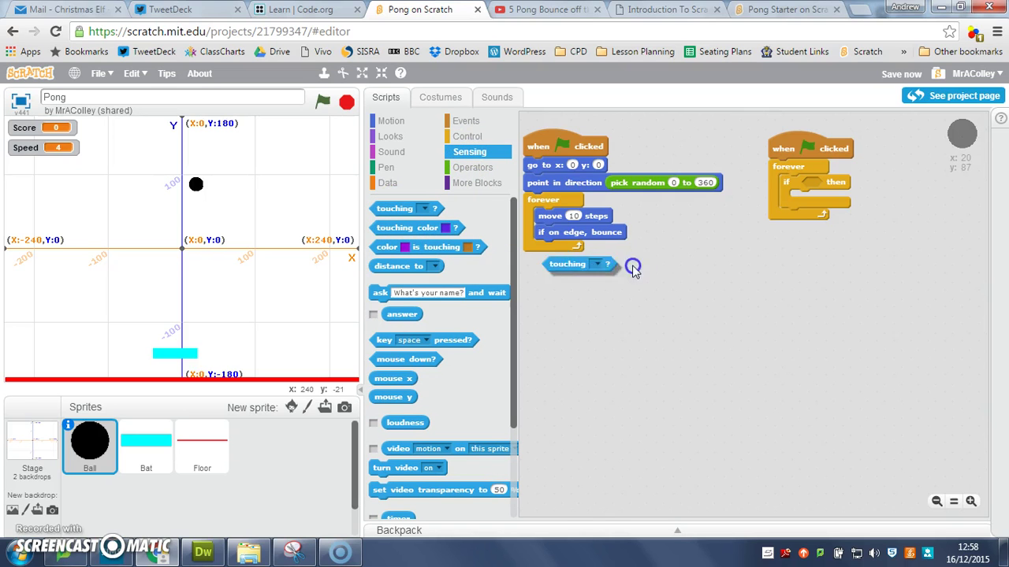
pyautogui.moveTo(579, 264); pyautogui.dragTo(754, 252)
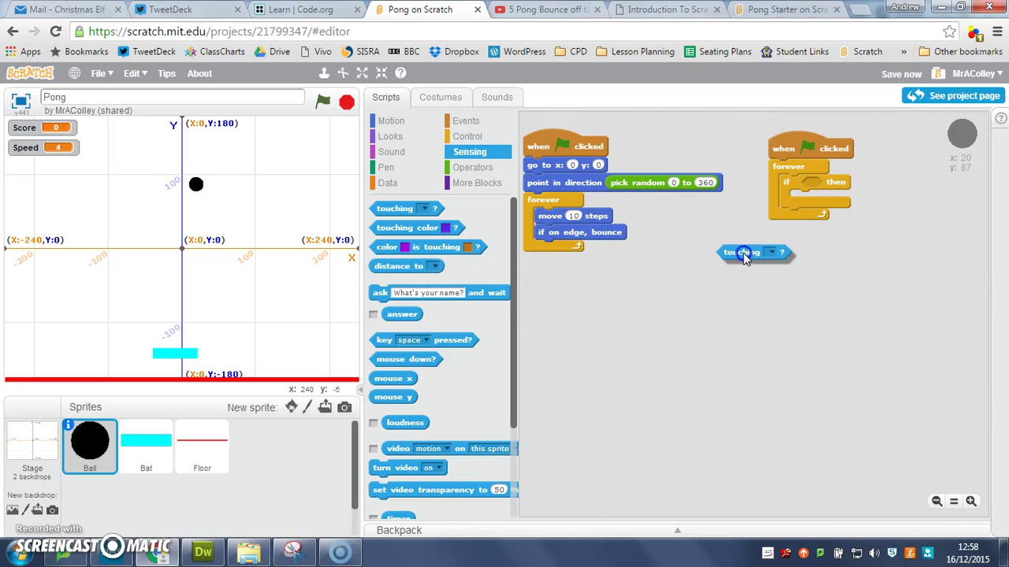
pyautogui.moveTo(753, 252); pyautogui.dragTo(828, 194)
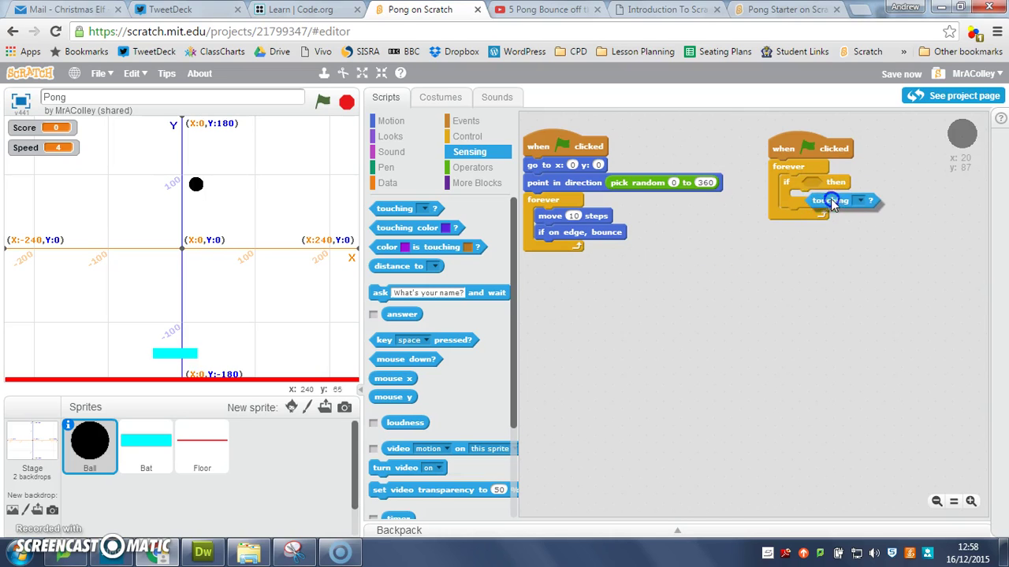
pyautogui.moveTo(832, 200); pyautogui.dragTo(828, 184)
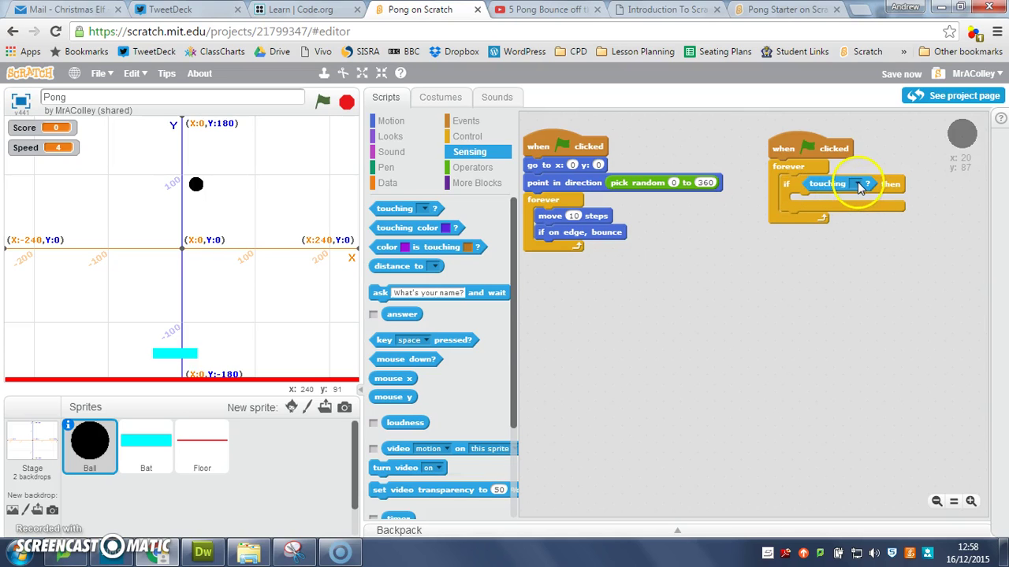
pyautogui.click(867, 184)
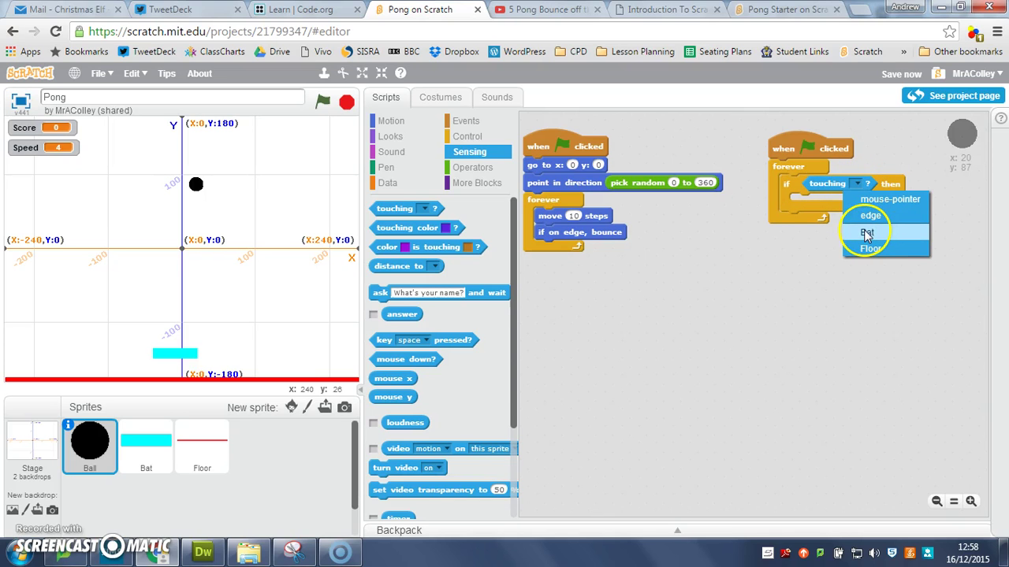
pyautogui.moveTo(875, 235)
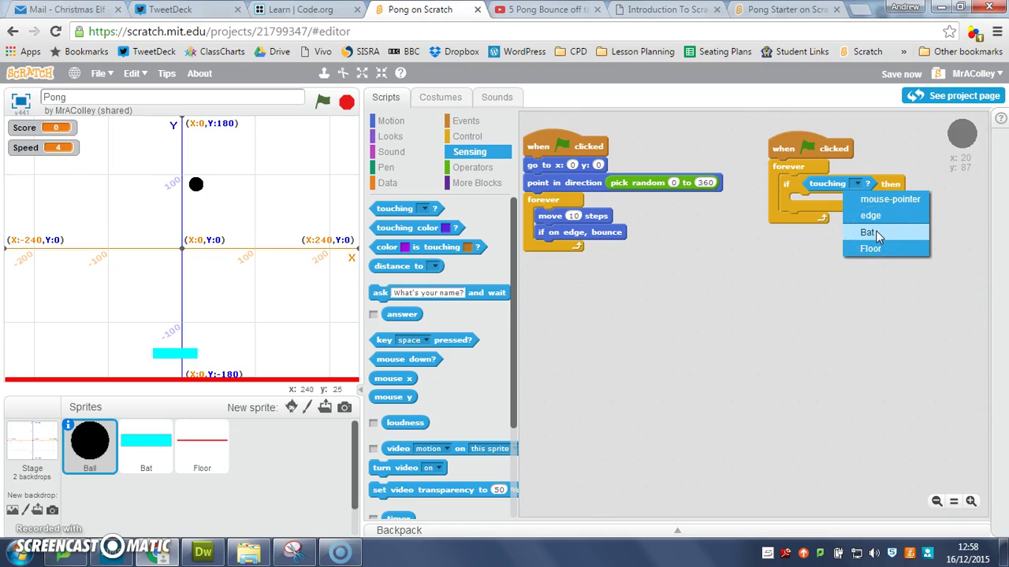
pyautogui.click(867, 232)
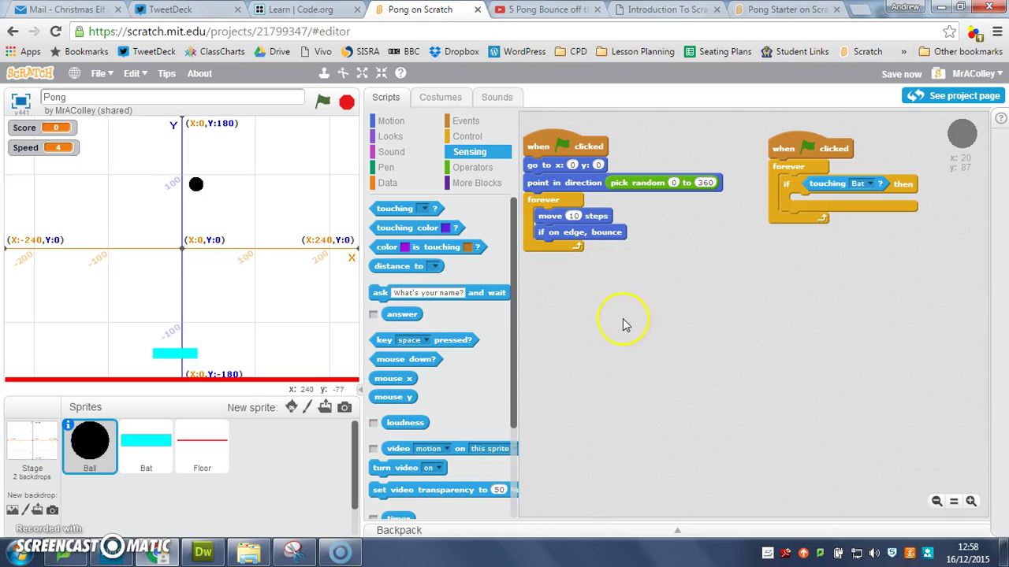
pyautogui.moveTo(472, 167)
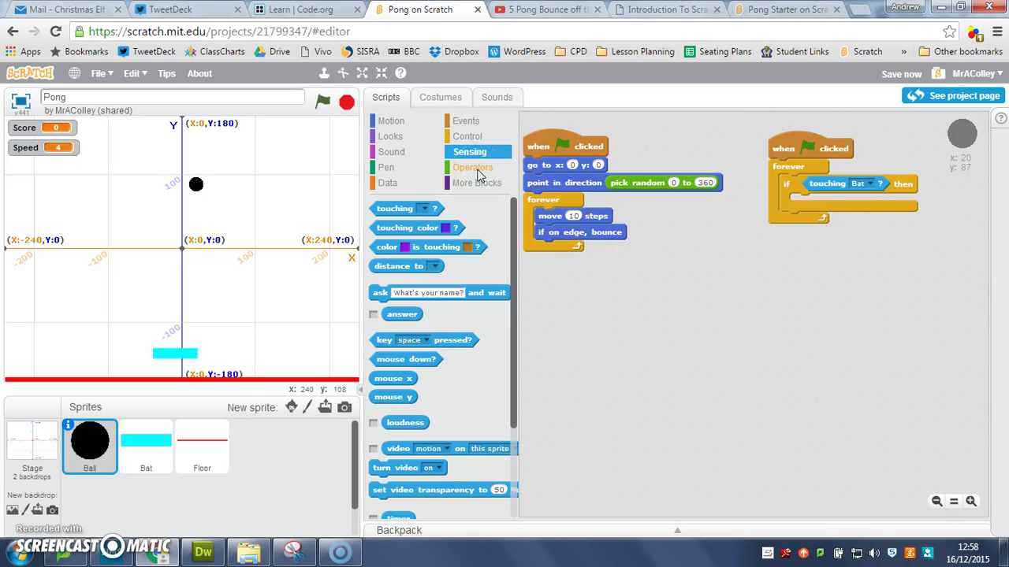
pyautogui.moveTo(391, 120)
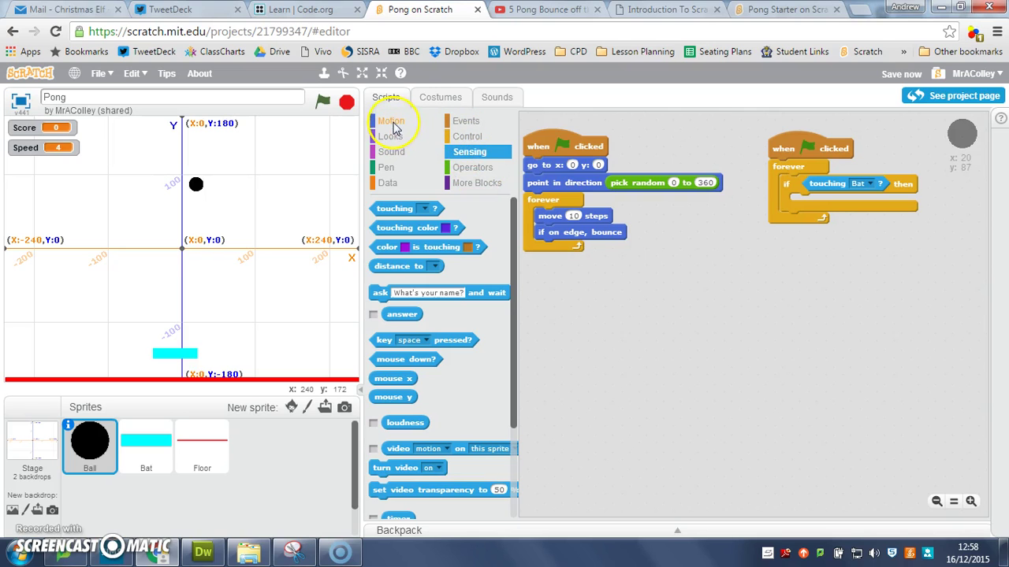
# - Put a turn-clockwise block in the if, with pick random 160 to 200 as its angle
pyautogui.click(392, 120)
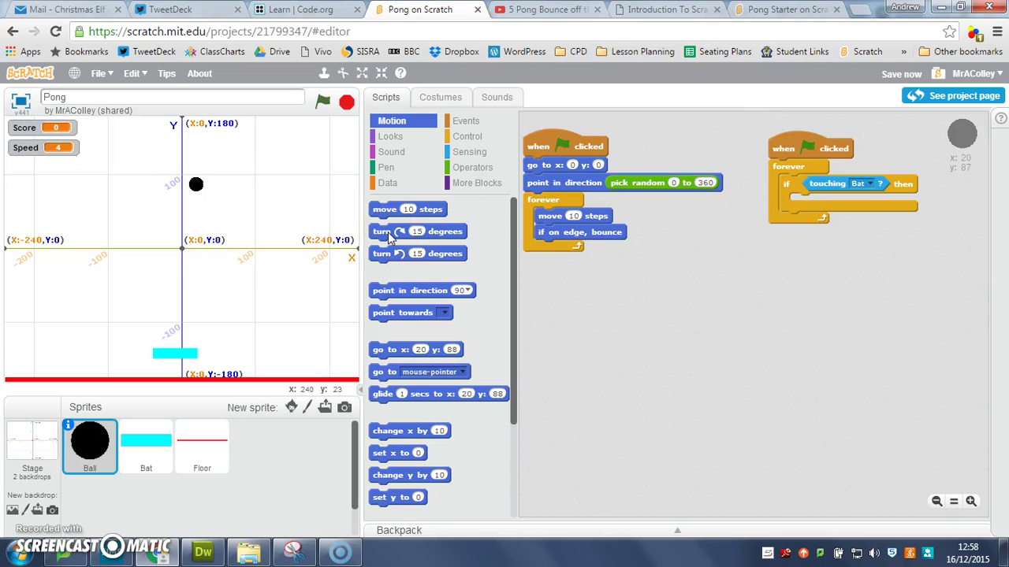
pyautogui.moveTo(394, 231); pyautogui.dragTo(839, 242)
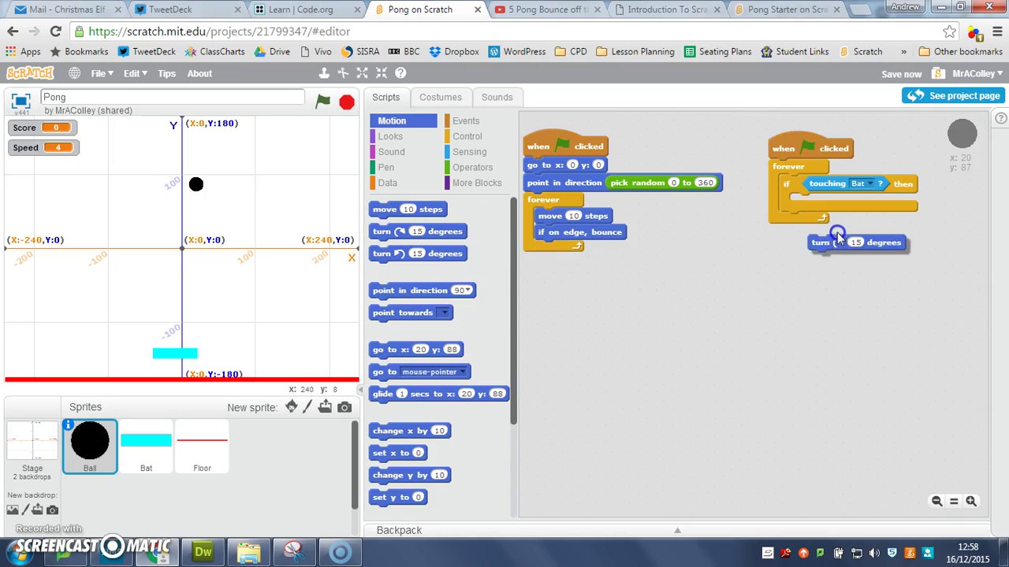
pyautogui.moveTo(855, 242); pyautogui.dragTo(840, 201)
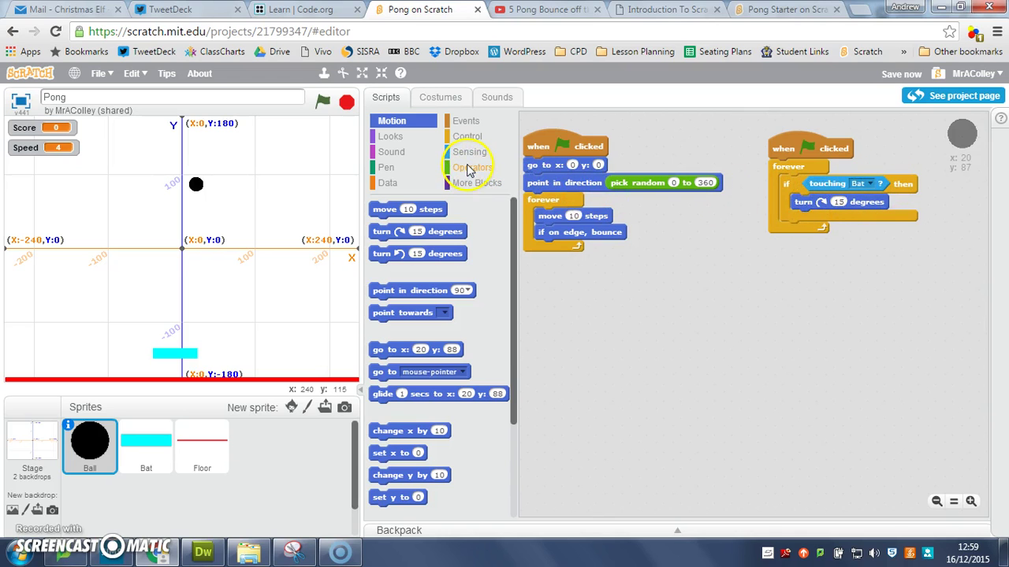
pyautogui.click(473, 167)
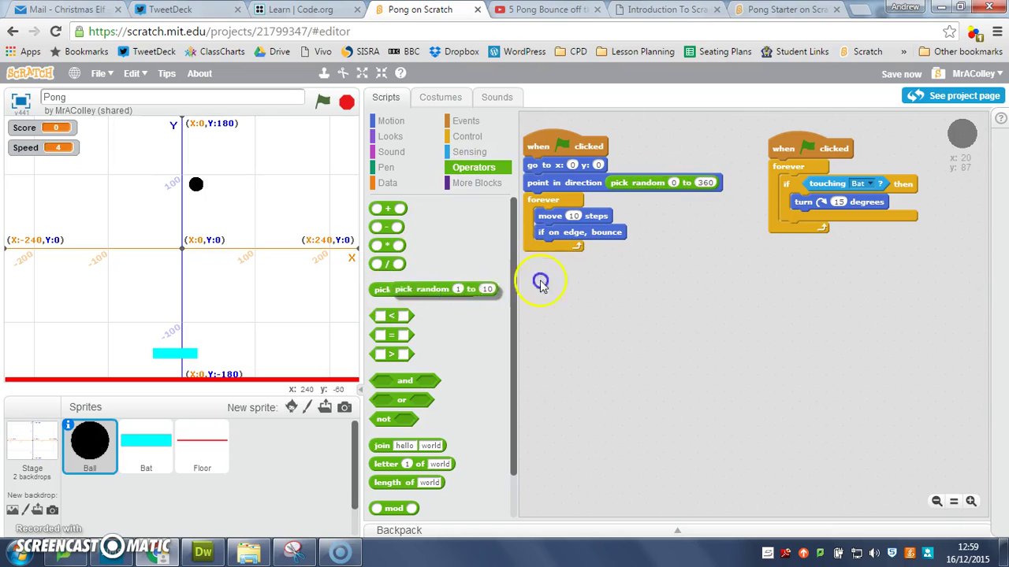
pyautogui.moveTo(434, 289); pyautogui.dragTo(866, 203)
pyautogui.write('200')
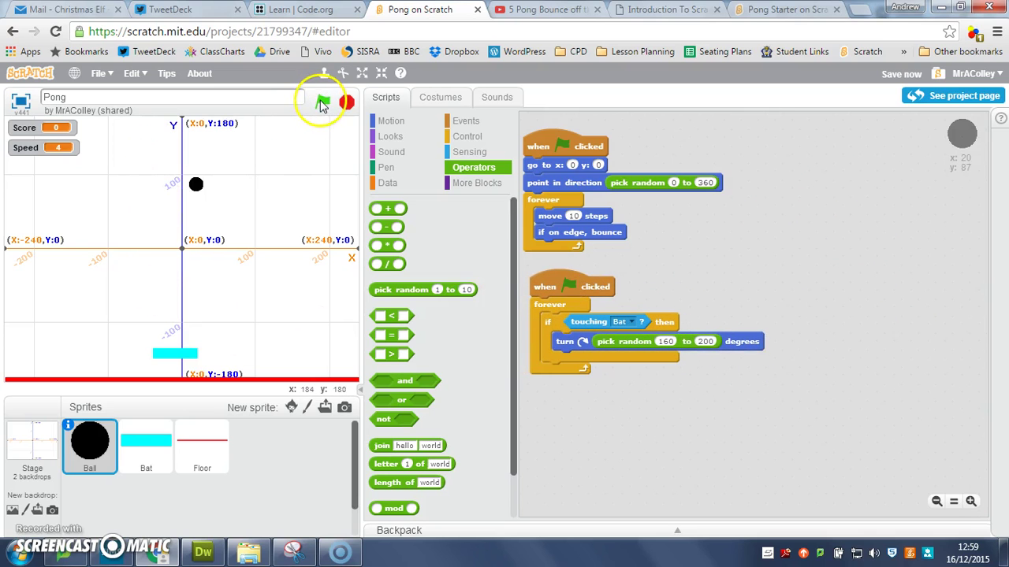
pyautogui.click(322, 103)
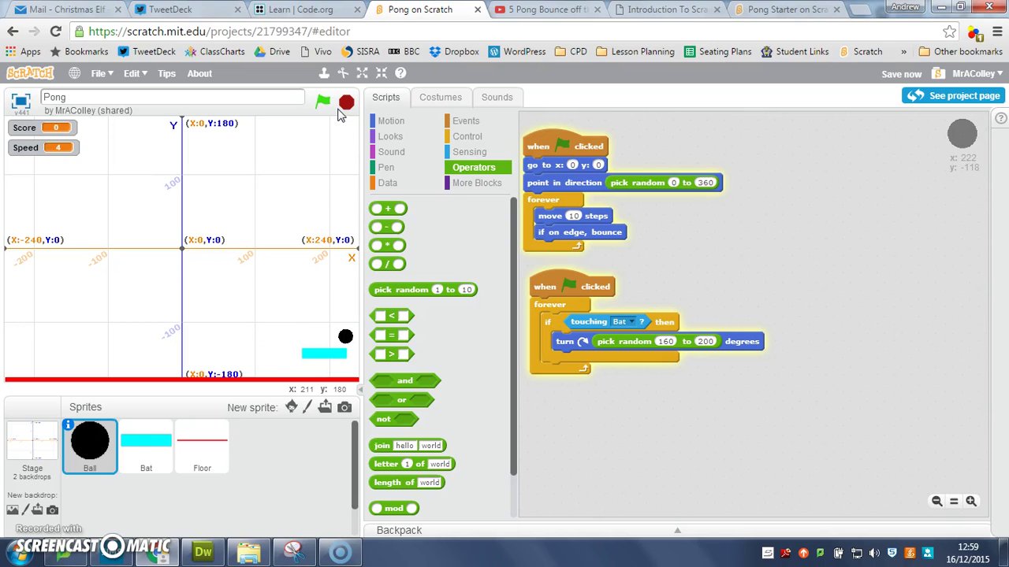
pyautogui.click(346, 103)
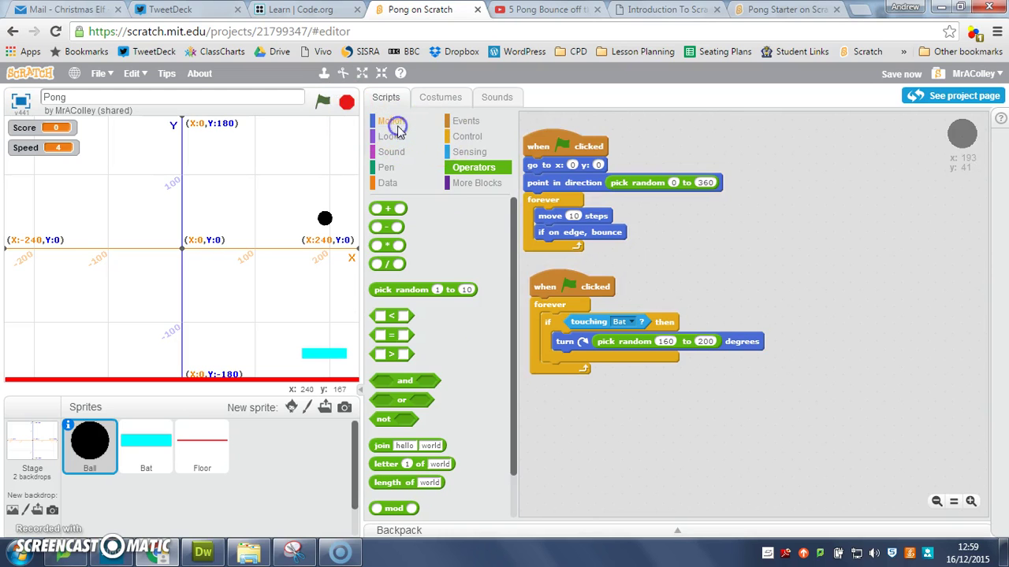
# - Show the Motion blocks, then rerun the game several times to test the bounce off the Bat
pyautogui.click(391, 120)
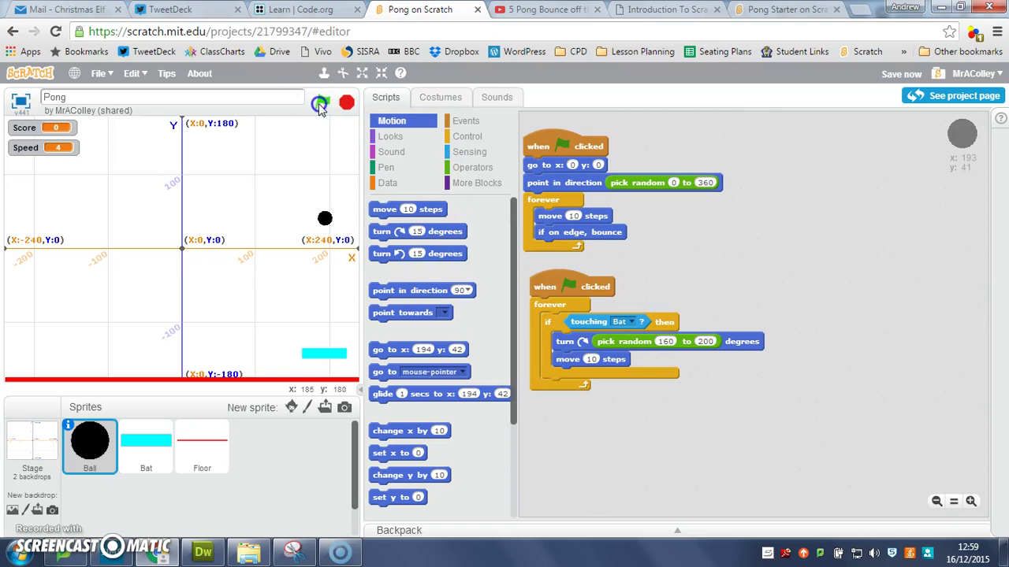
pyautogui.click(321, 104)
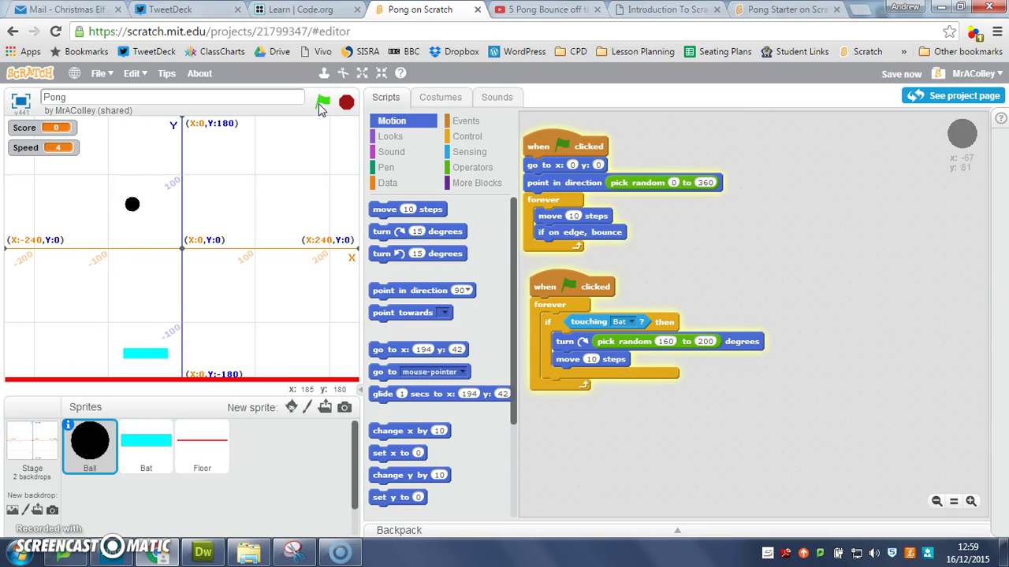
pyautogui.click(322, 103)
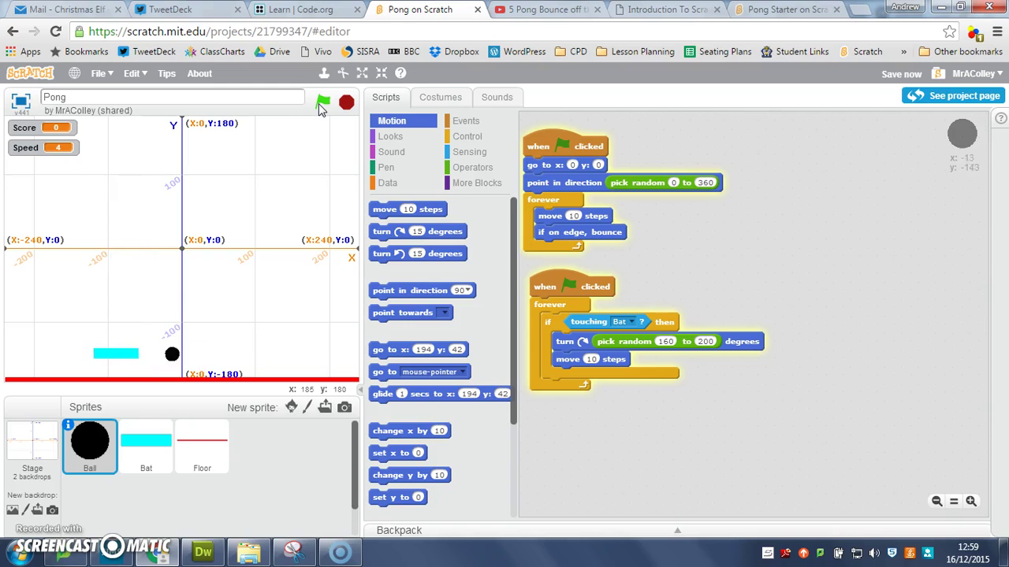
pyautogui.click(323, 104)
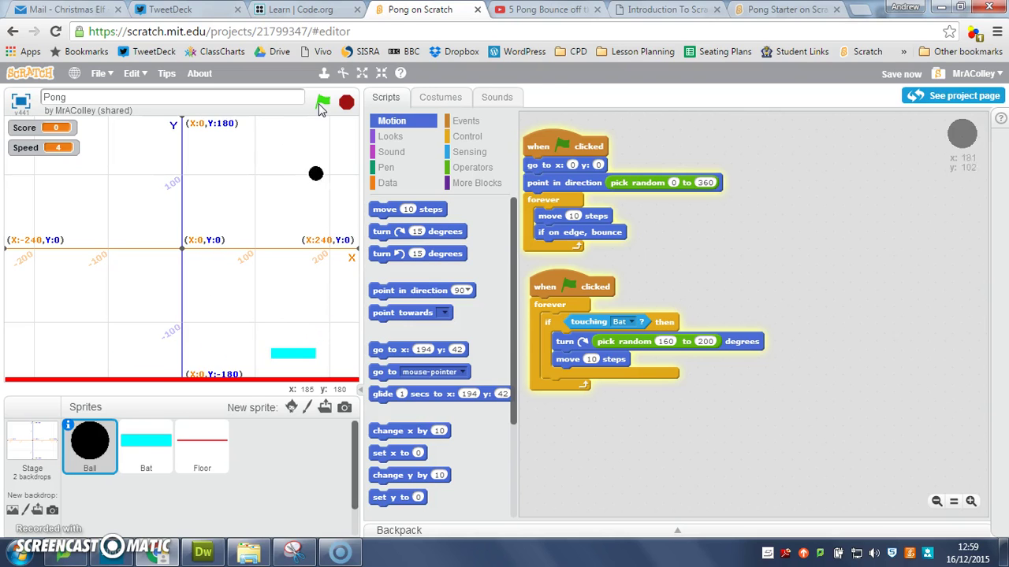
pyautogui.click(322, 103)
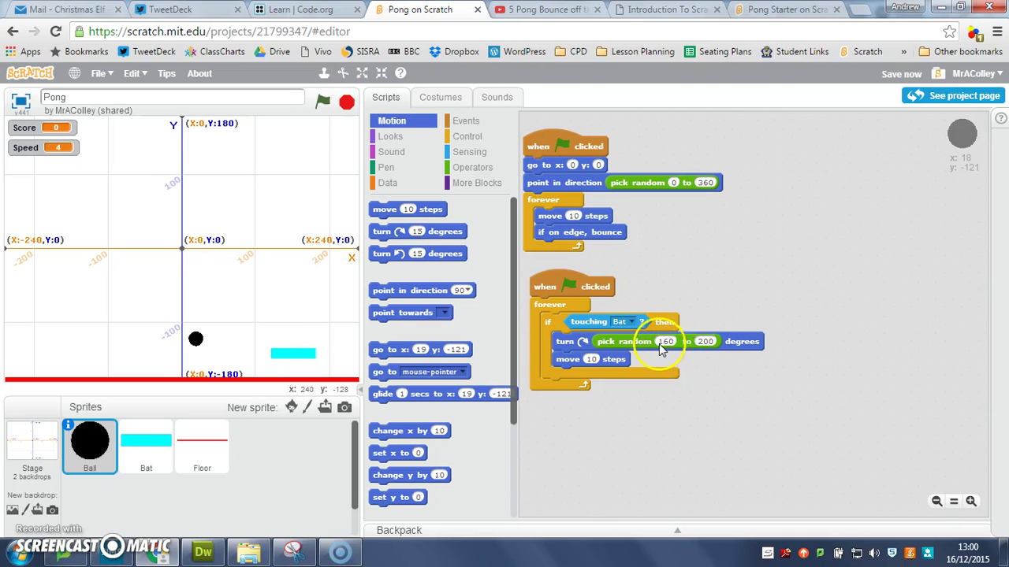
pyautogui.moveTo(322, 325)
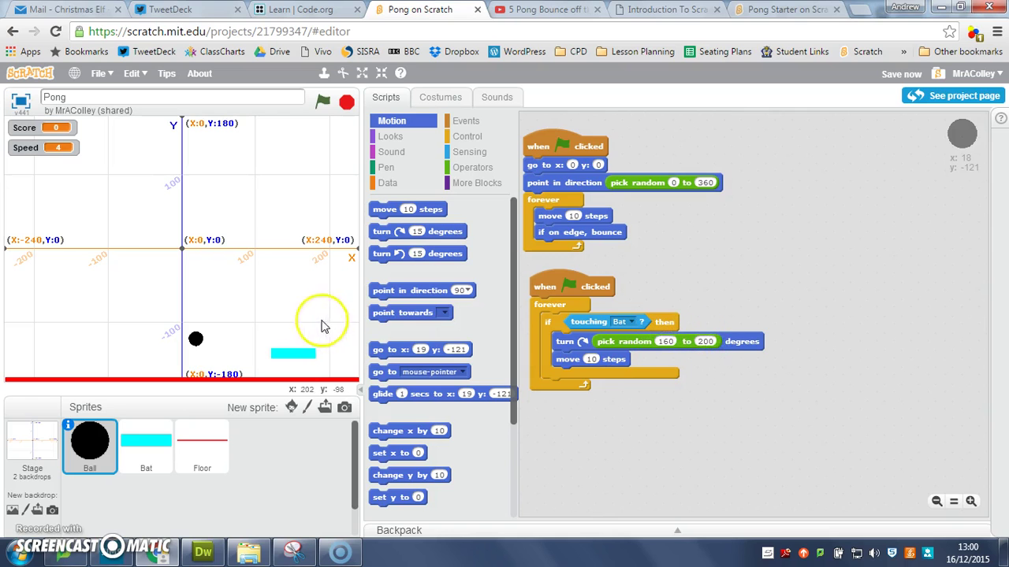
pyautogui.moveTo(682, 346)
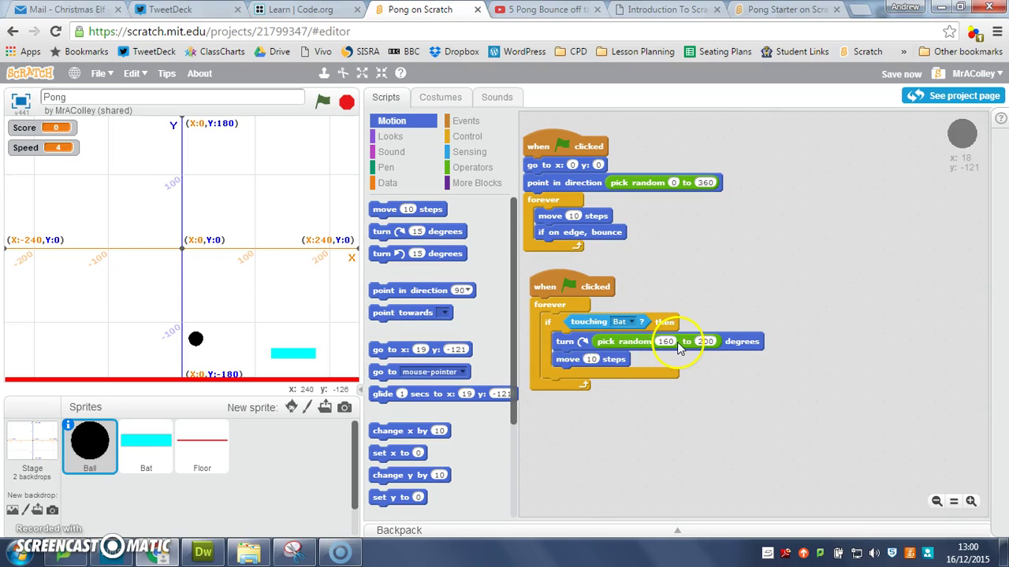
pyautogui.moveTo(276, 155)
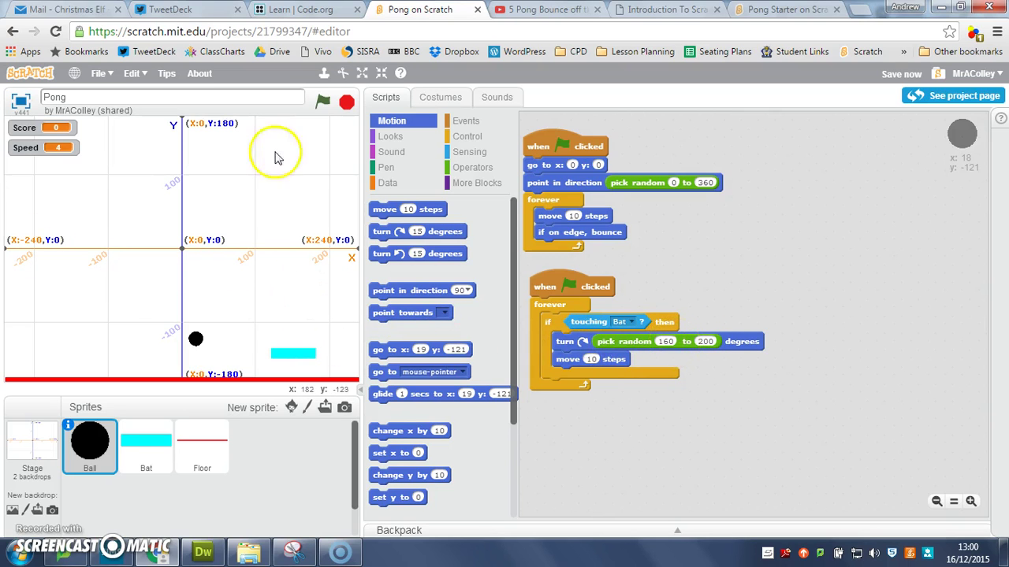
pyautogui.moveTo(680, 350)
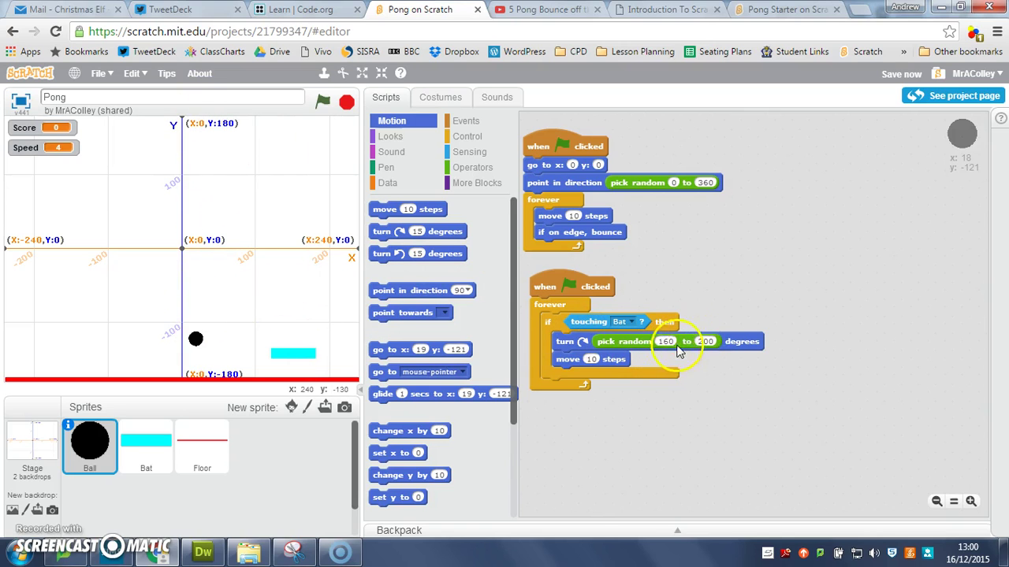